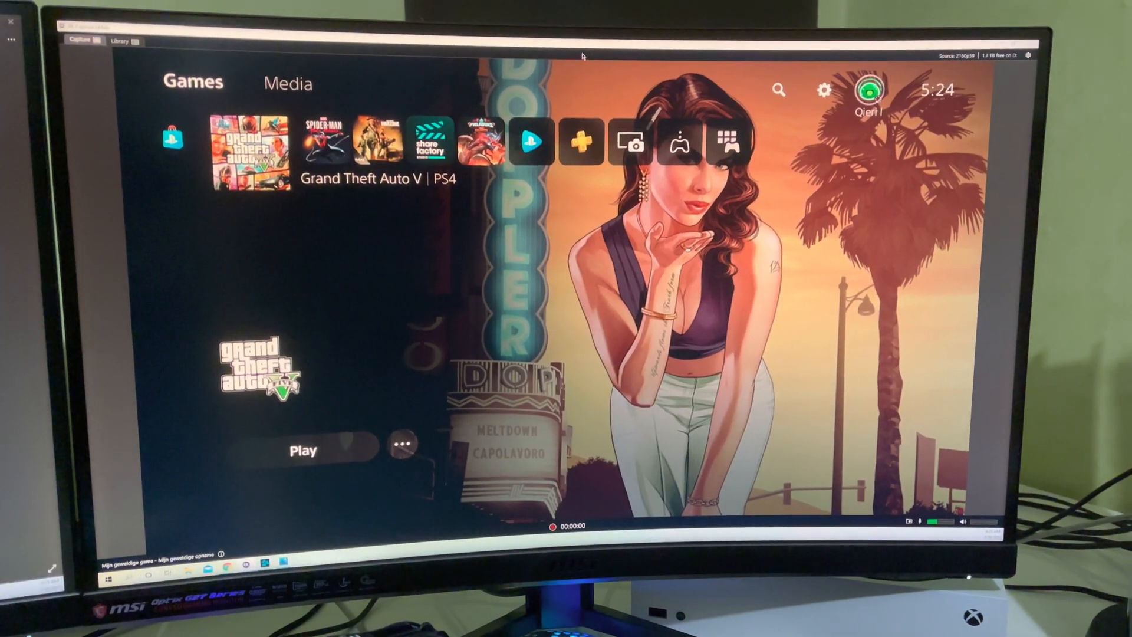
- Show the profile page's Overview section from the top-right avatar
click(870, 92)
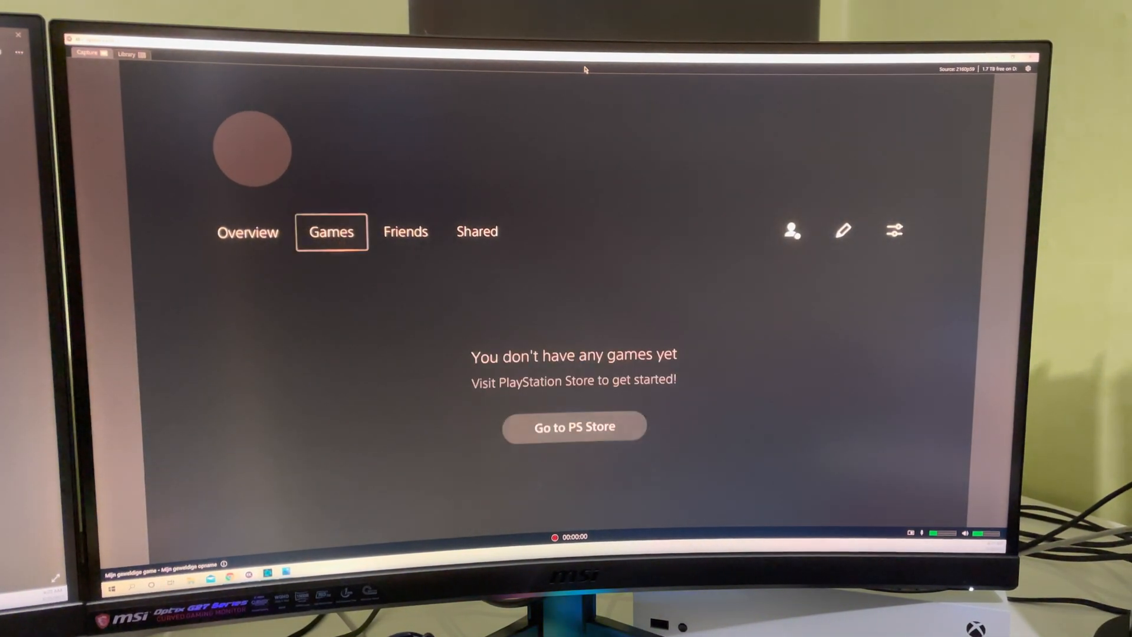
click(247, 232)
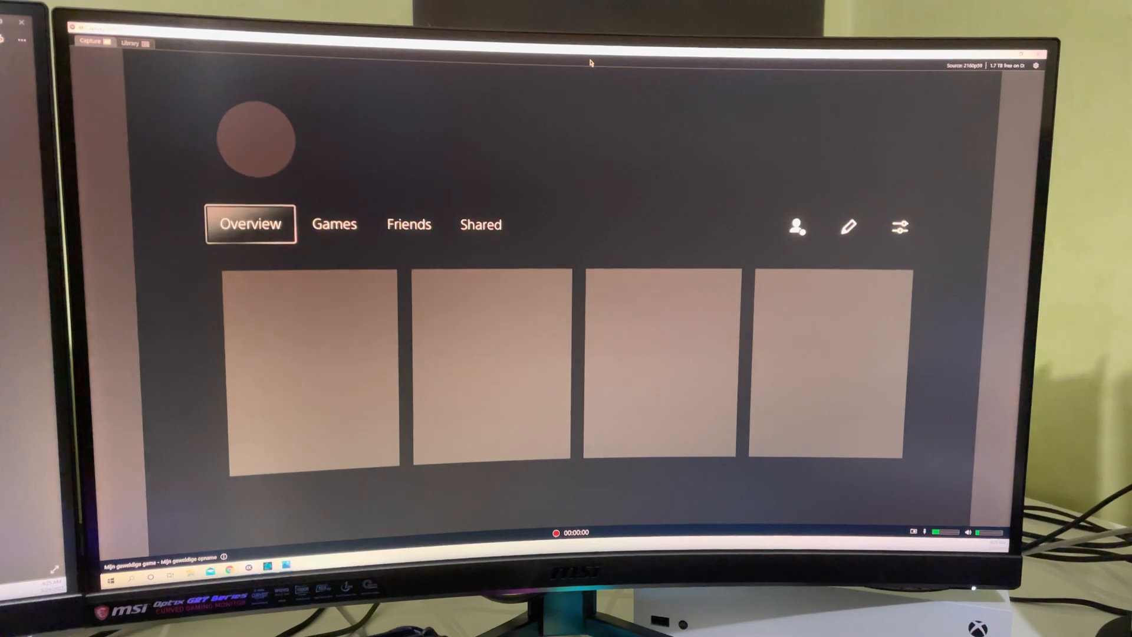